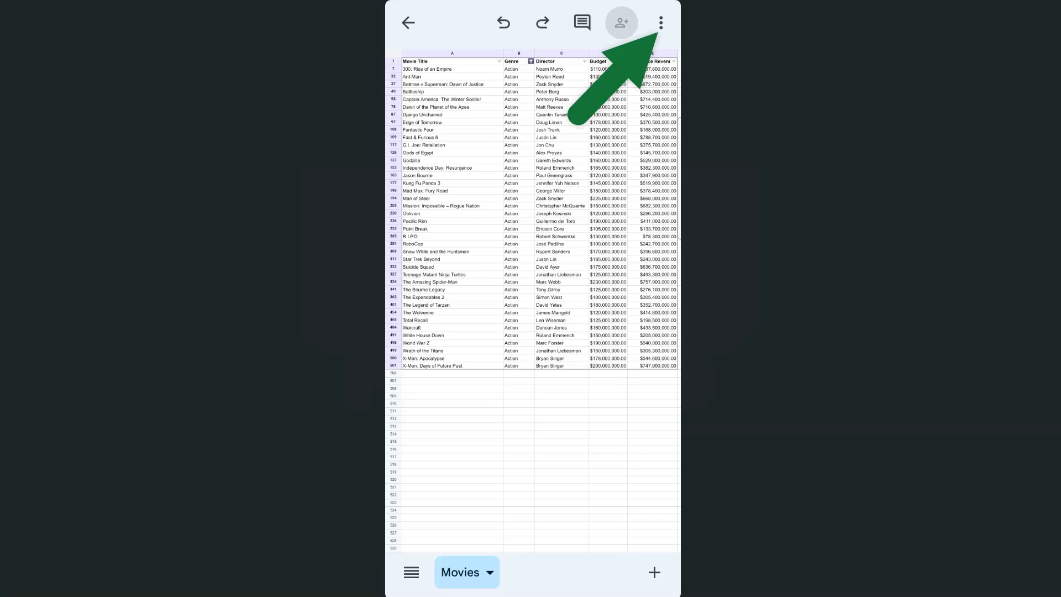
# Remove the filter from the Movies sheet via the overflow menu's Remove filter option.
pyautogui.click(660, 22)
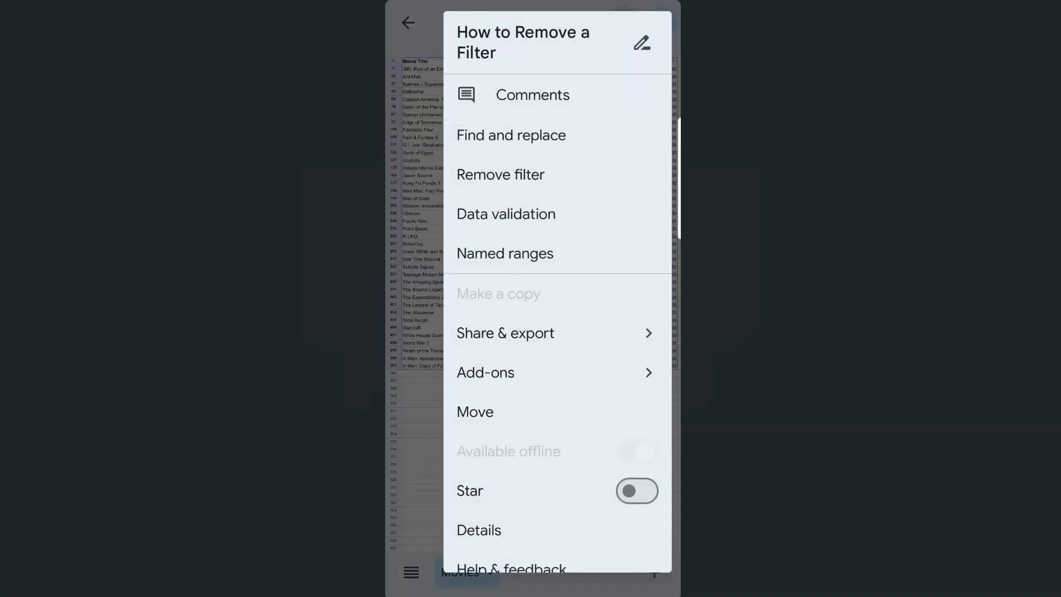
pyautogui.click(501, 174)
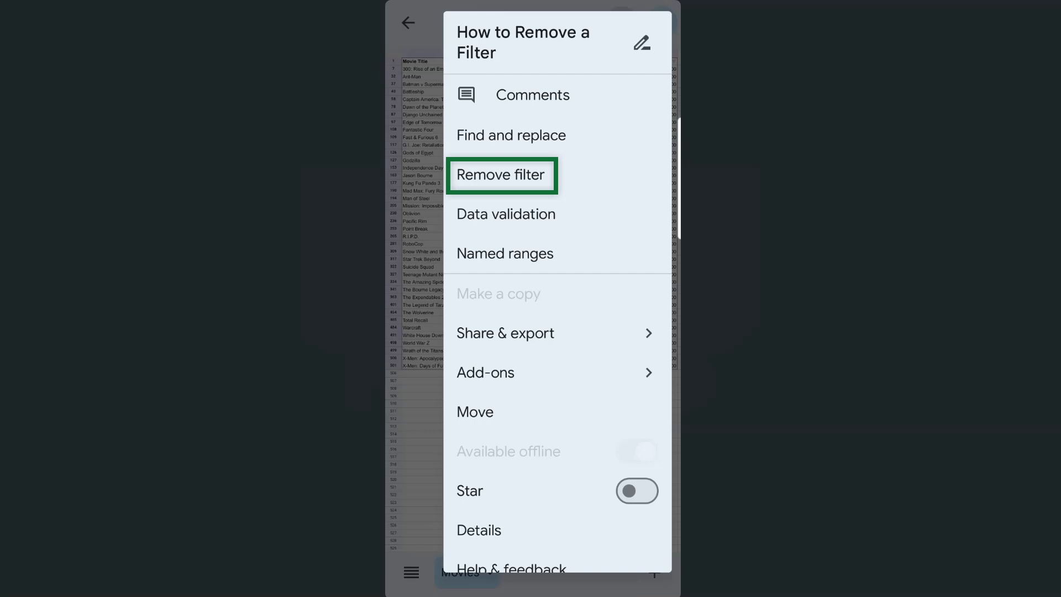
pyautogui.click(502, 175)
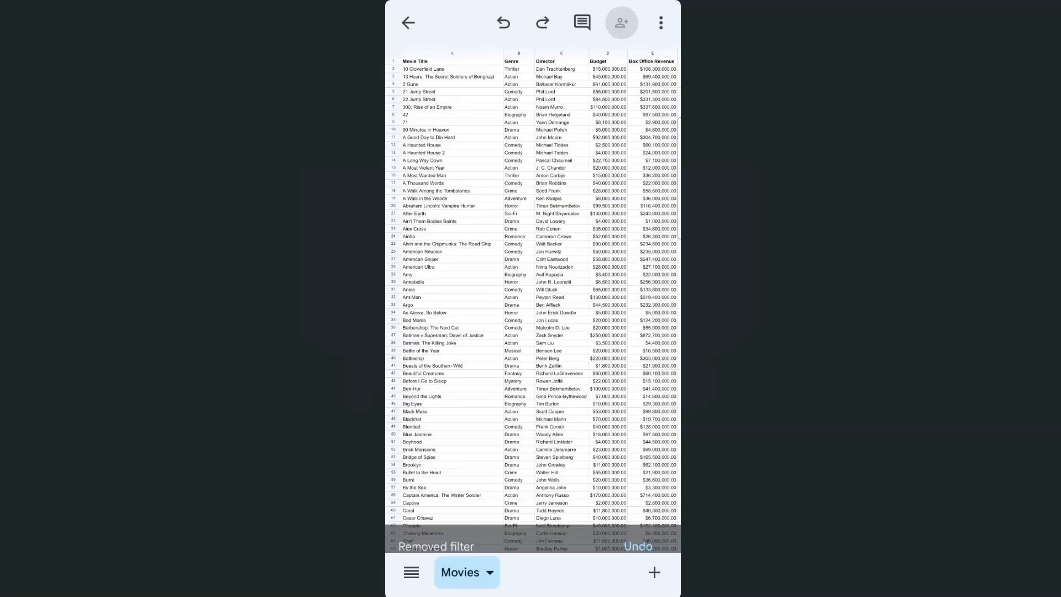
pyautogui.scroll(-3)
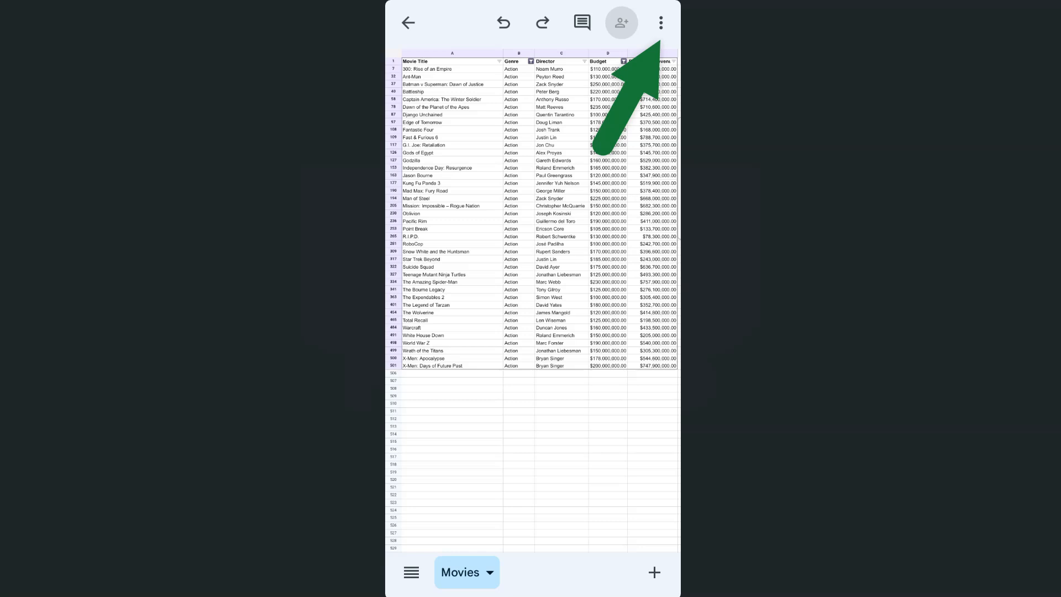
# Remove the filter once more so every movie row and genre shows again.
pyautogui.click(659, 22)
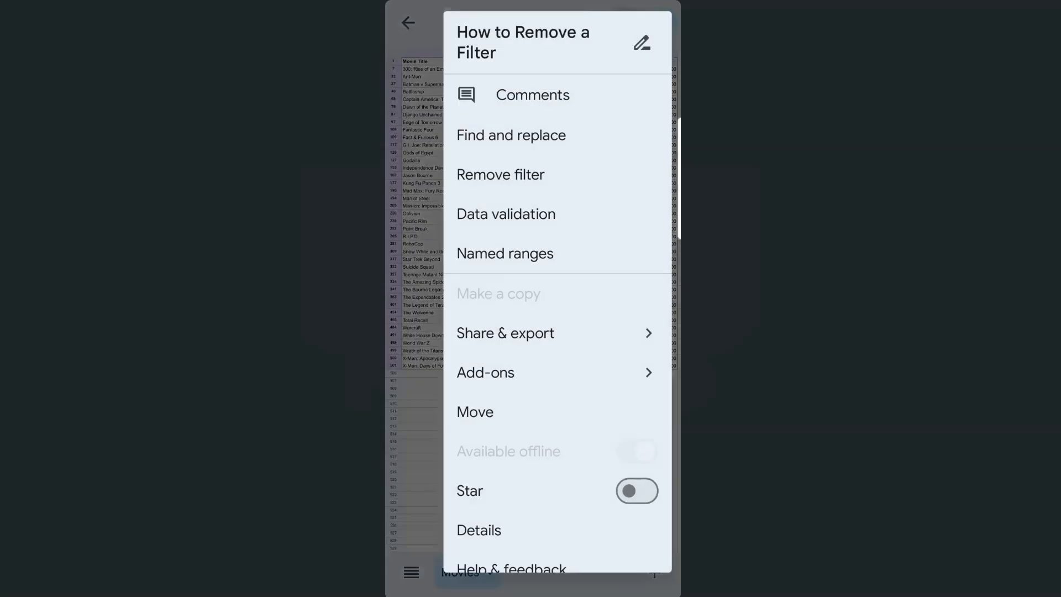
pyautogui.click(500, 175)
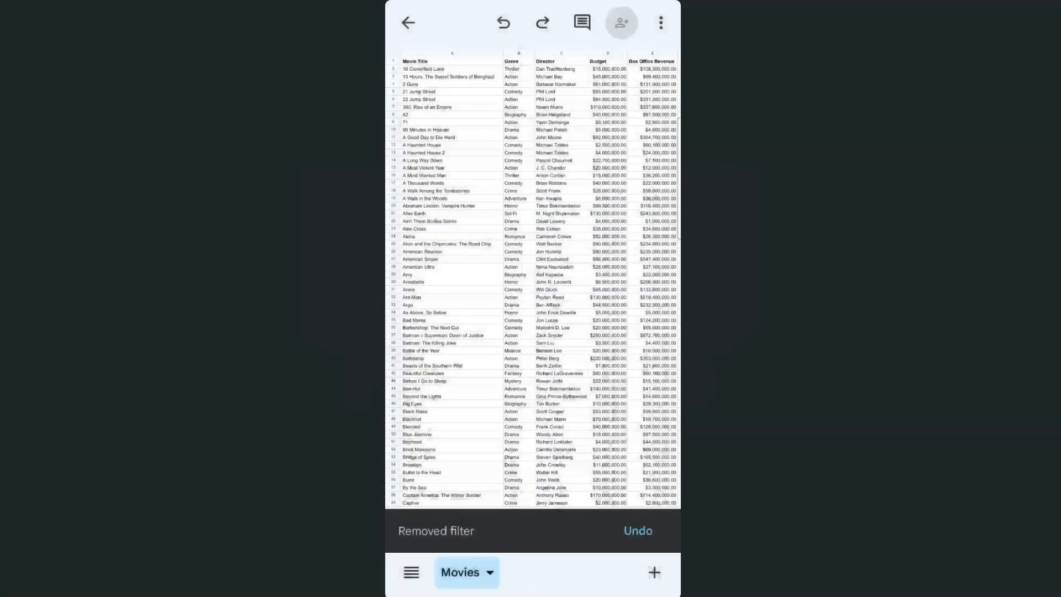